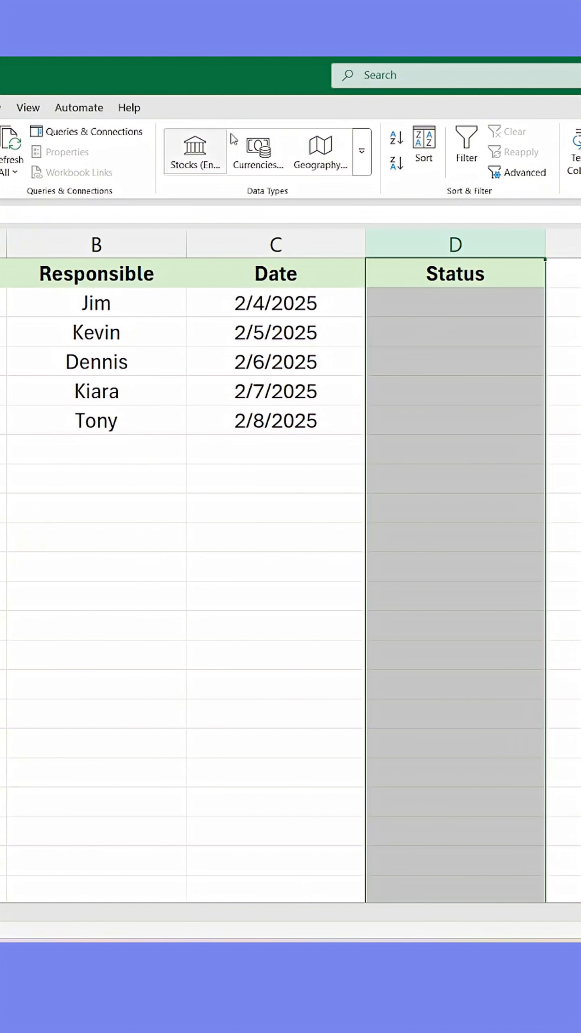
# Step: Open Data Validation for column D and show the Allow options
pyautogui.click(367, 148)
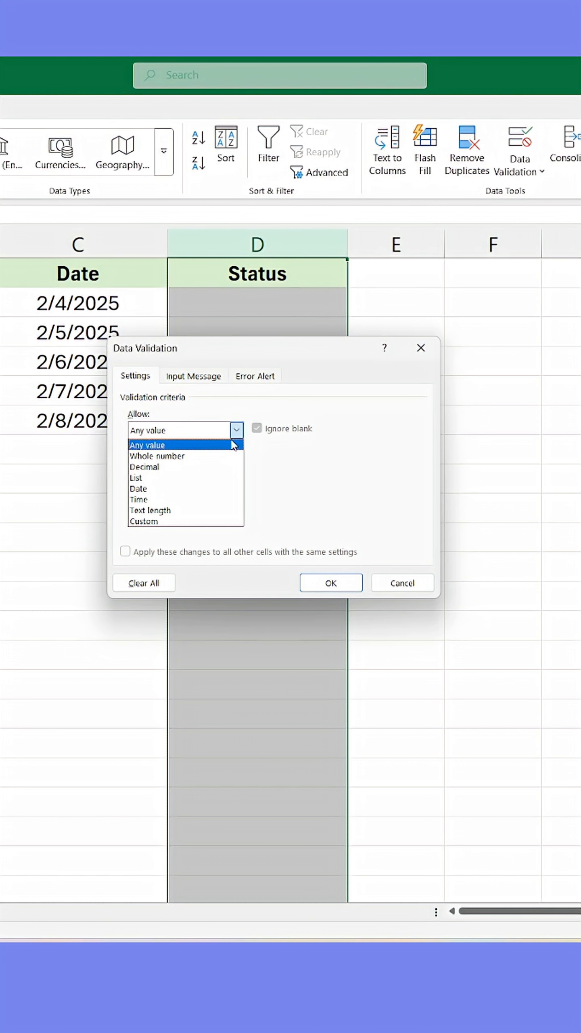
# Step: Allow only a list with source 'Completed, Not Started, Pending'
pyautogui.click(134, 477)
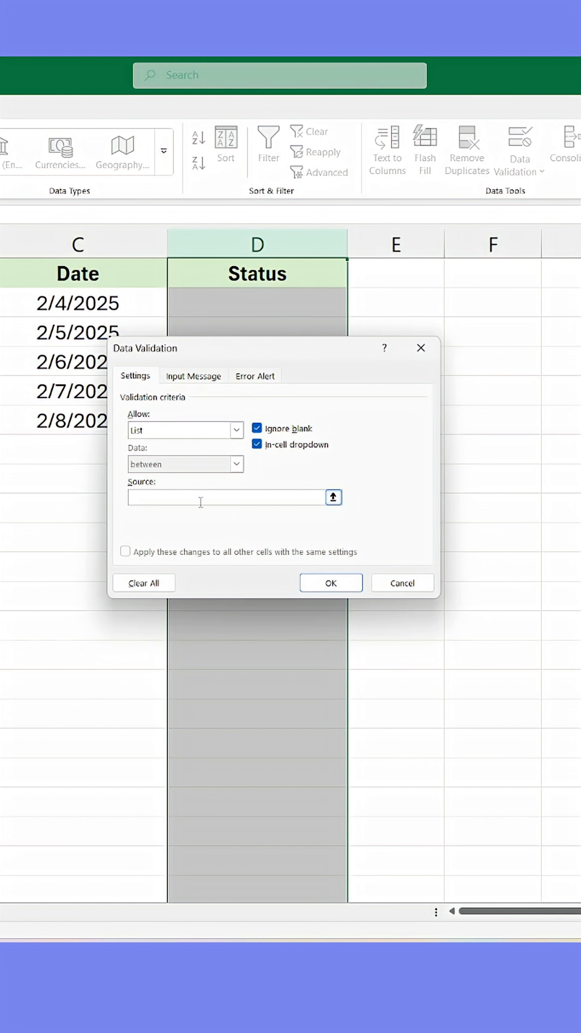
pyautogui.write('Completed')
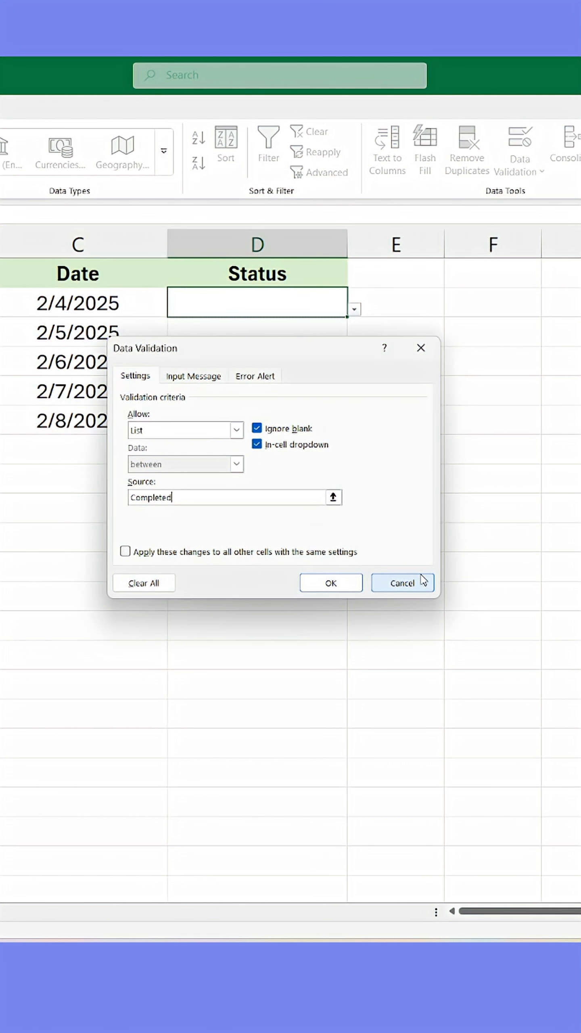
pyautogui.write(', N')
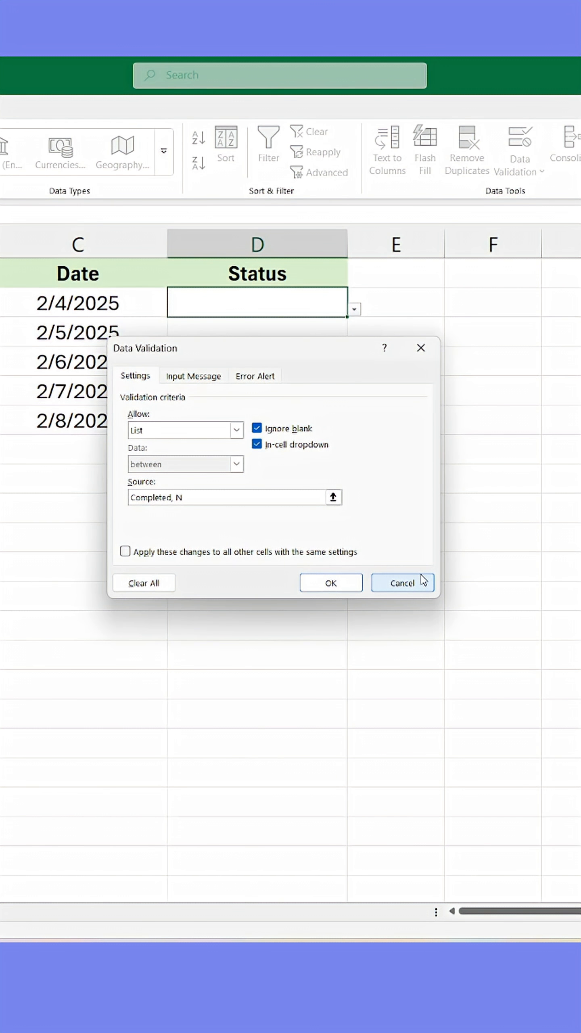
pyautogui.write('ot Started, Pending')
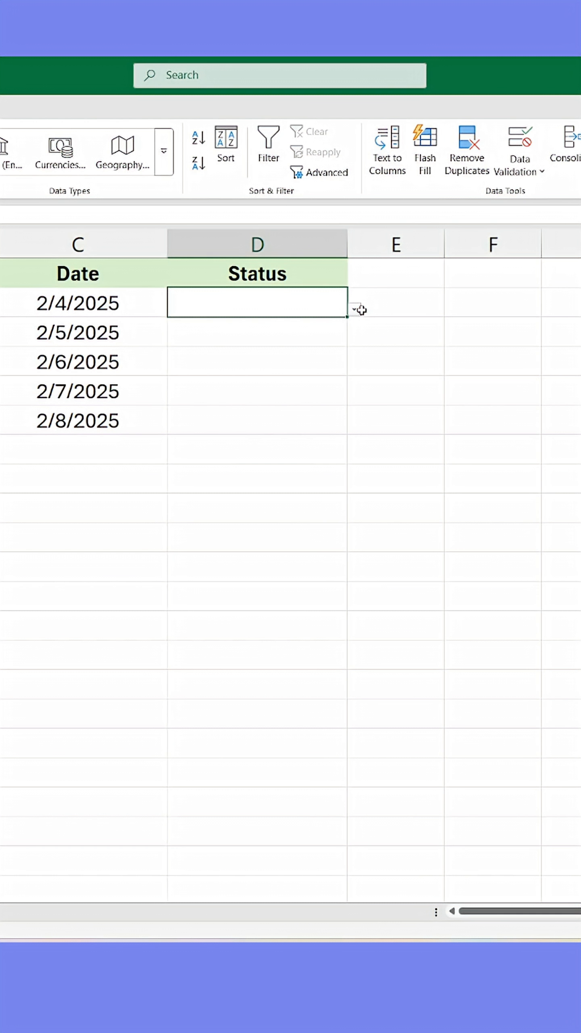
# Step: Choose statuses for the tasks from the in-cell dropdowns
pyautogui.click(353, 308)
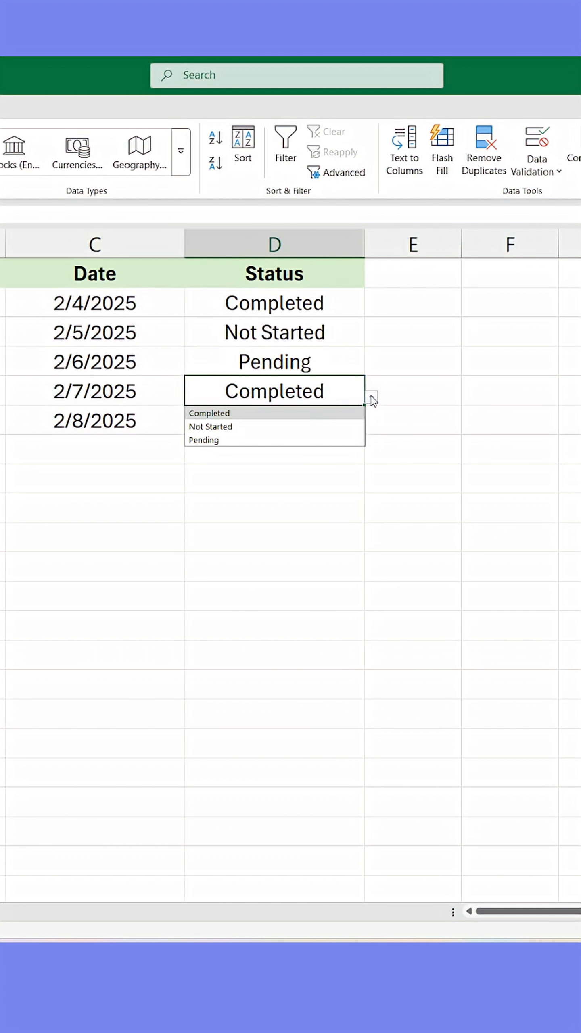
pyautogui.click(209, 413)
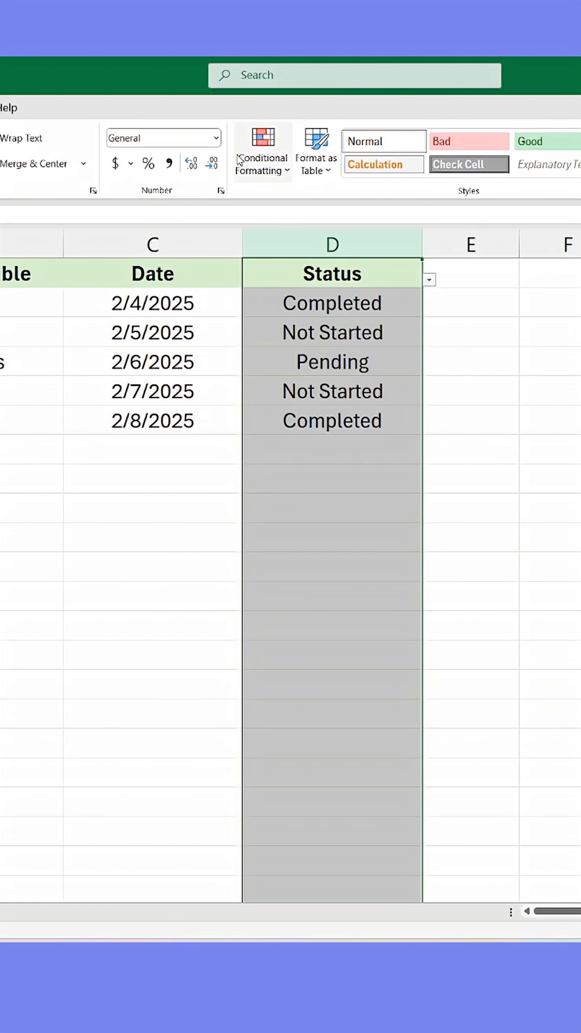
# Step: Add Text that Contains highlight rules shading Completed green and Not Started red
pyautogui.click(262, 154)
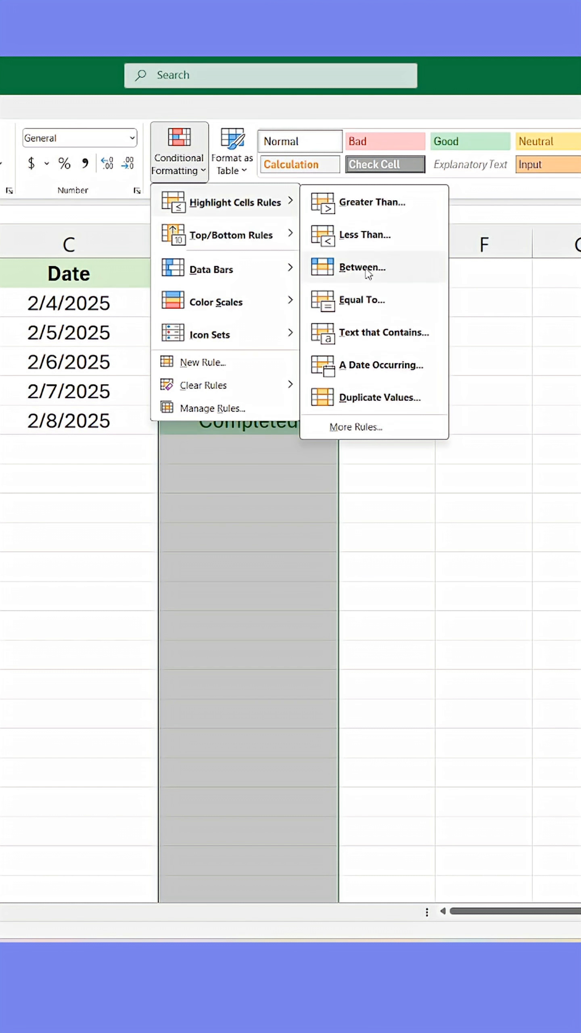
pyautogui.click(384, 332)
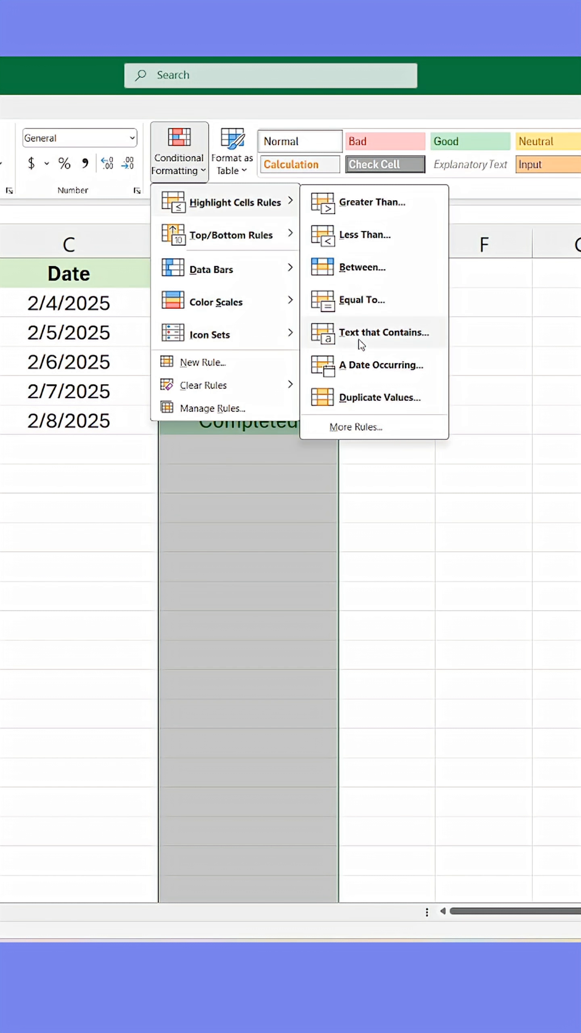
pyautogui.click(385, 331)
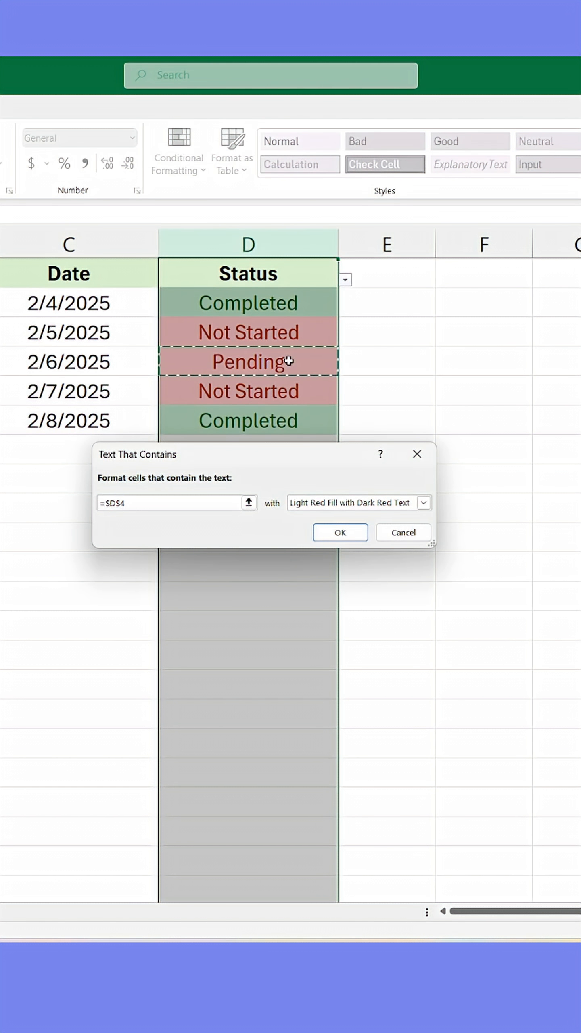